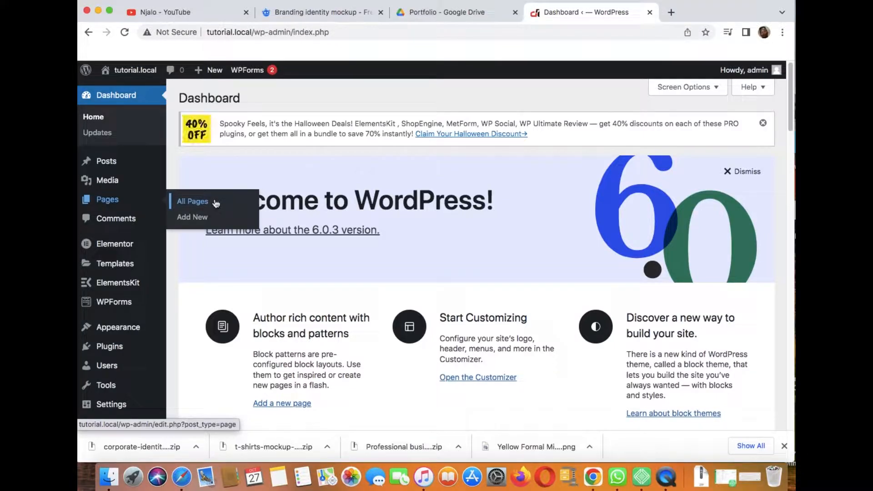
- From All Pages, open the Home page in the Elementor editor
click(192, 201)
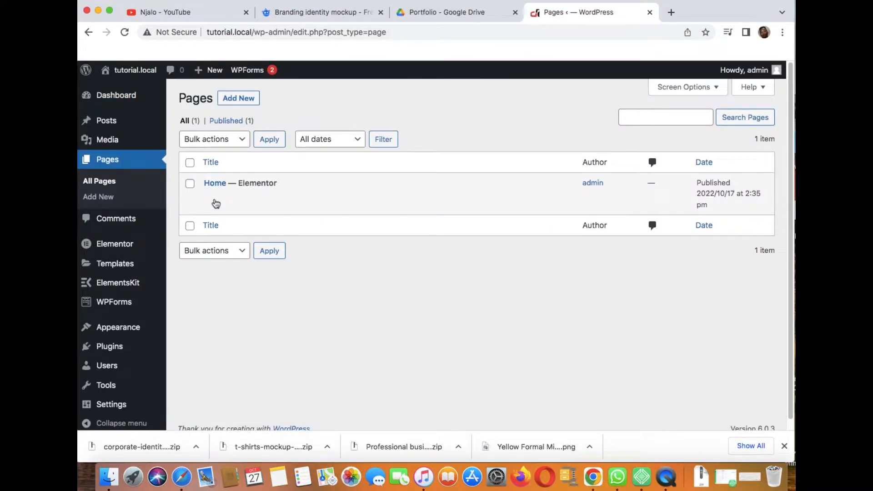
click(345, 197)
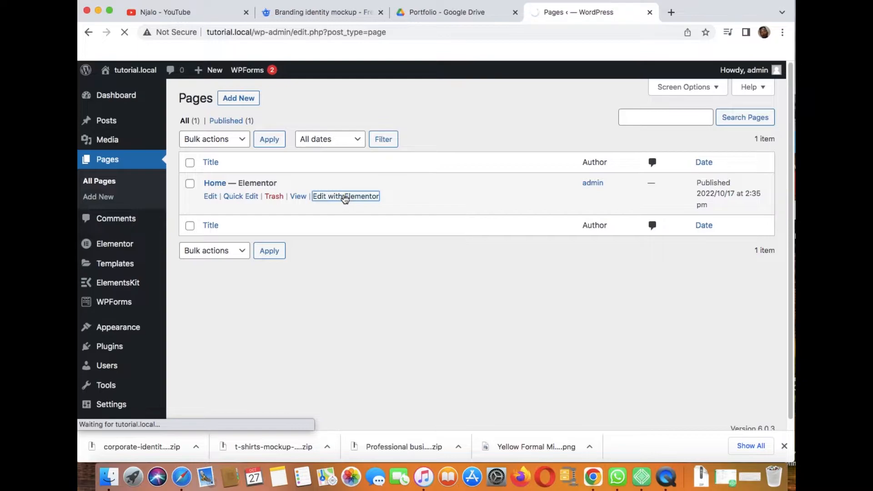
click(346, 196)
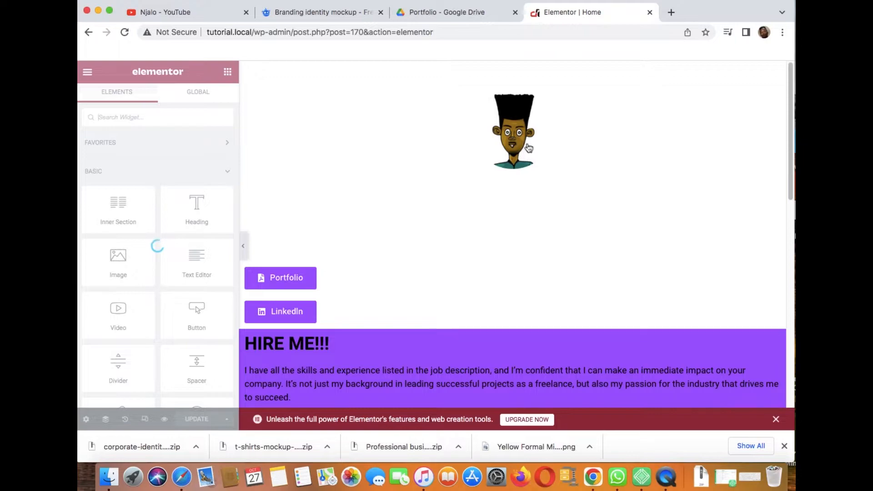
- Select the avatar gallery, view its image in the lightbox and close it
click(512, 131)
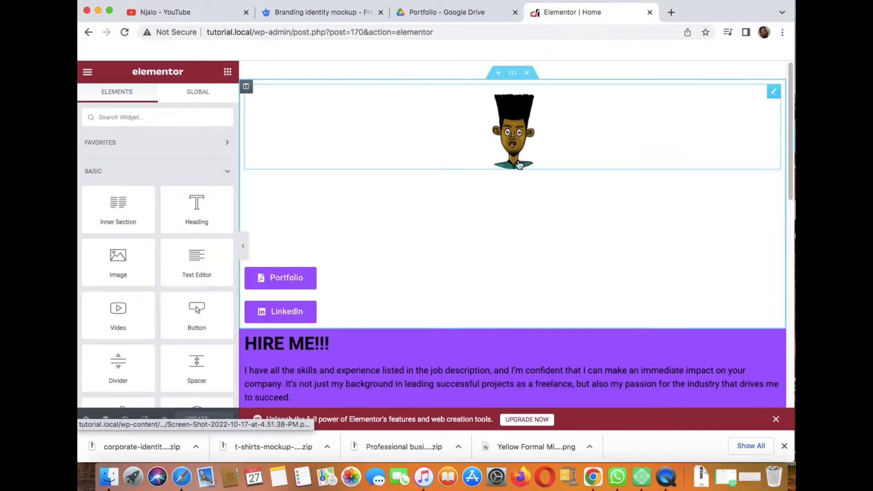
click(513, 131)
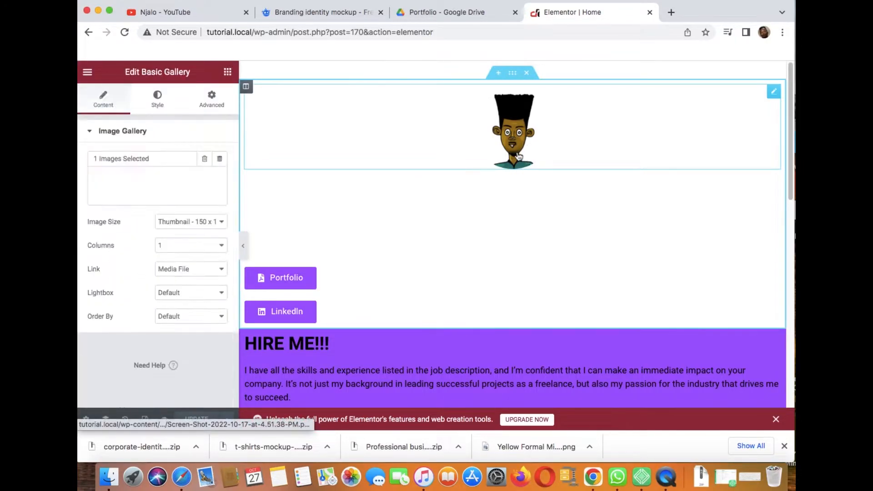
click(512, 130)
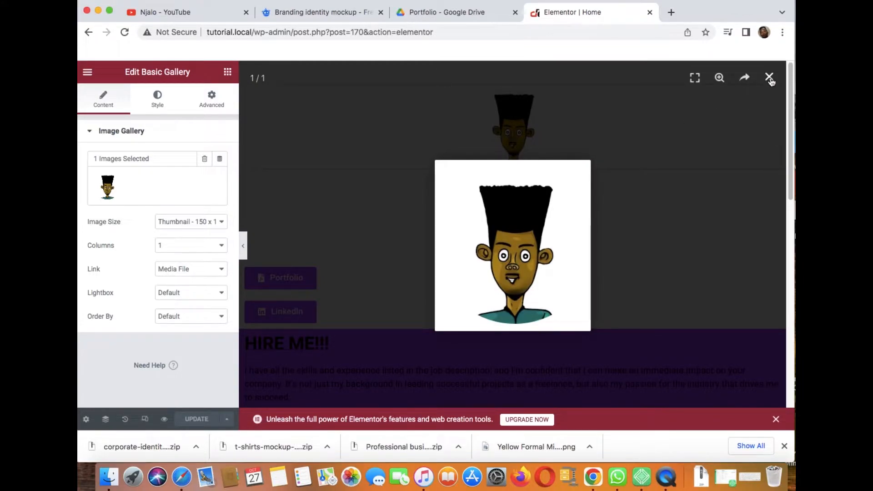
click(771, 77)
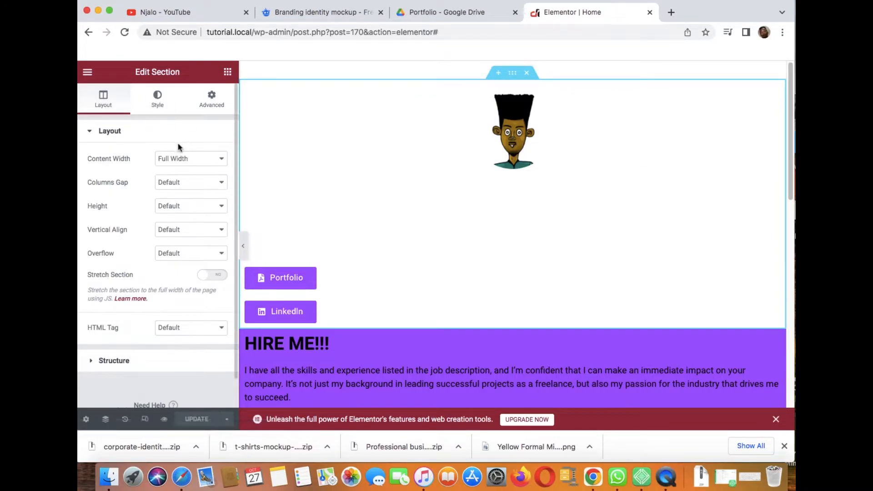
- Set the profile section's background colour to a near-black charcoal grey
click(157, 98)
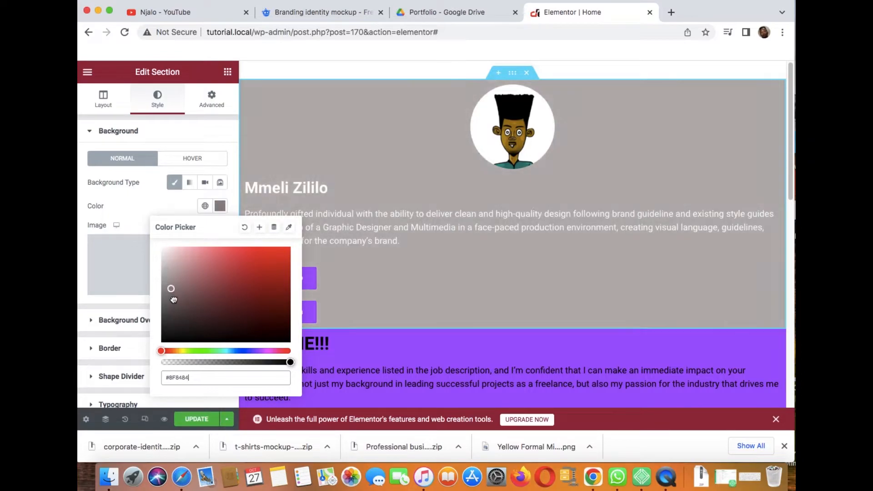
drag(171, 288, 173, 313)
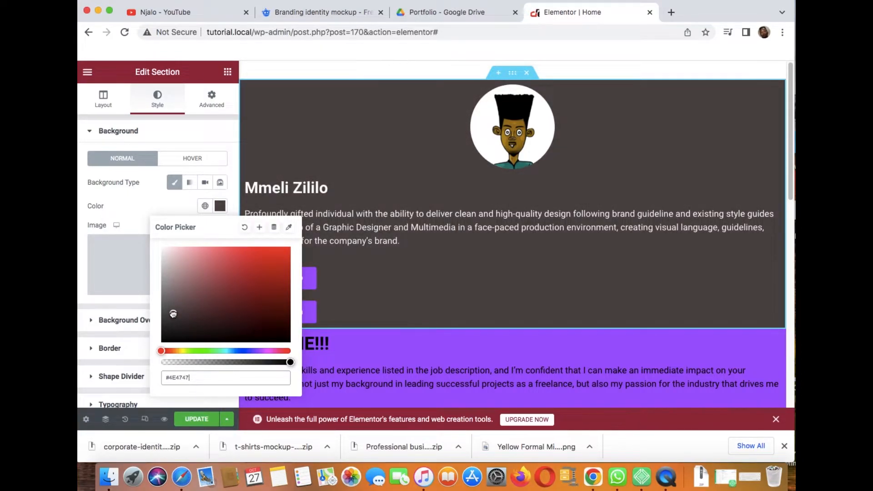
click(132, 205)
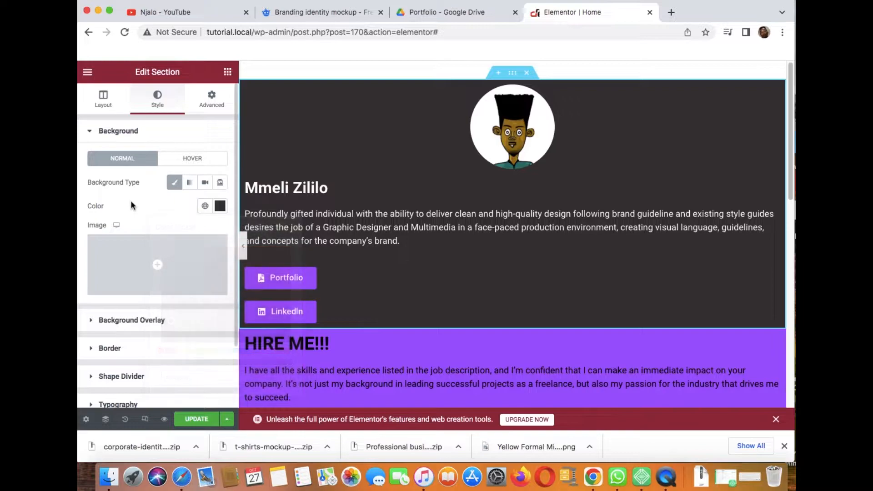
click(511, 126)
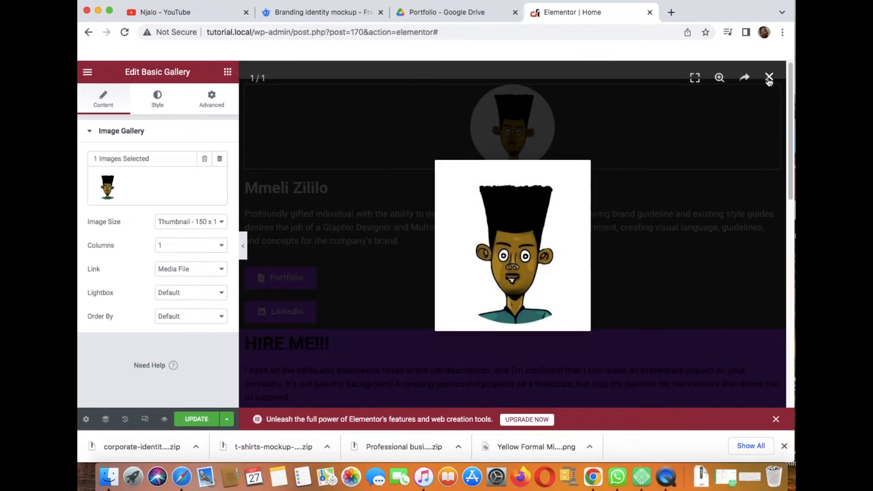
- Show the Basic Gallery widget's image Style settings with its 300-pixel corner radius
click(769, 77)
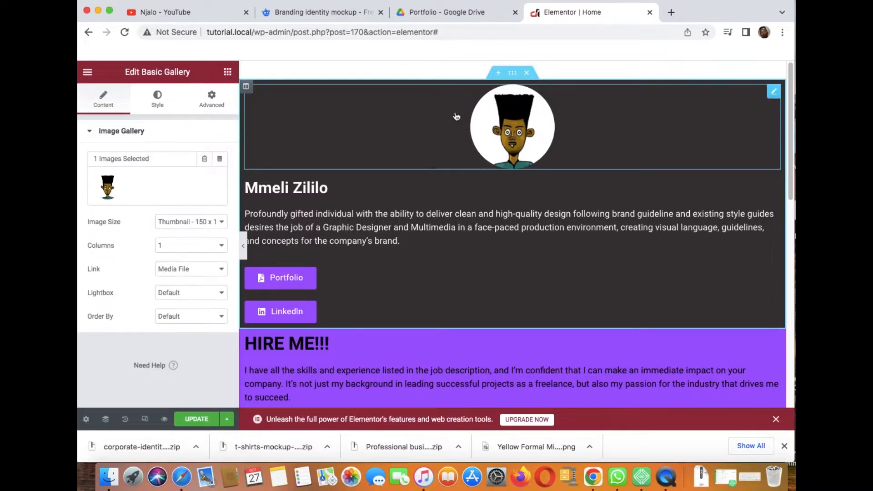
mouse_move(512, 133)
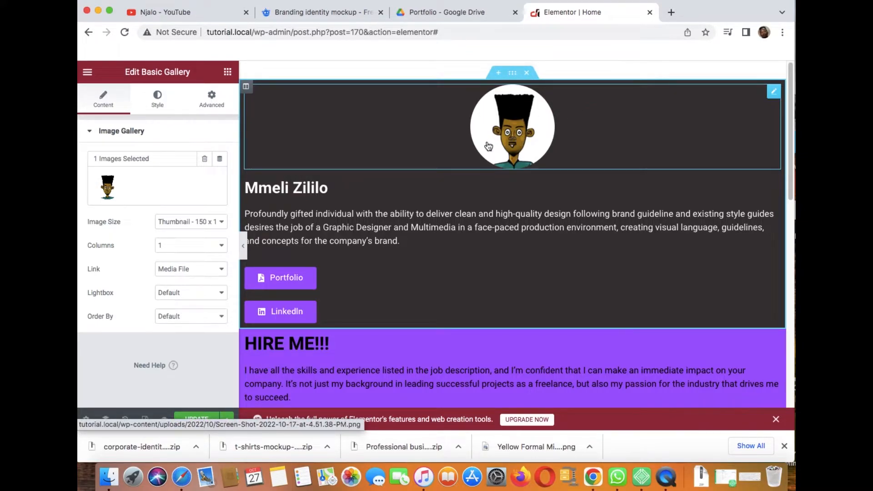
mouse_move(546, 145)
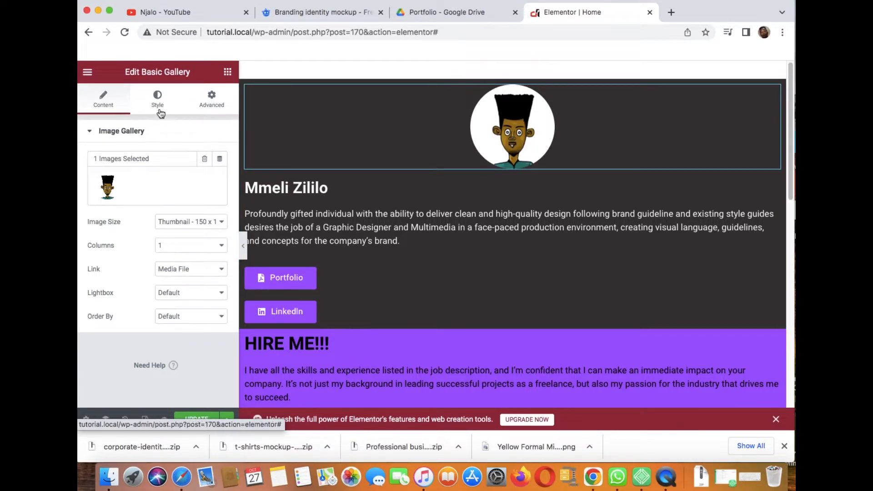
click(157, 99)
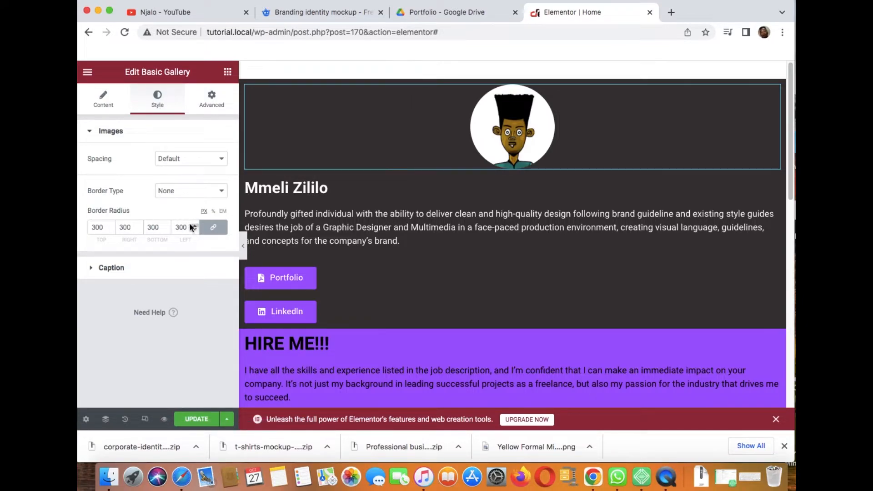
- Reset the avatar's border radius to 0 and back to 300 to keep it circular
click(181, 228)
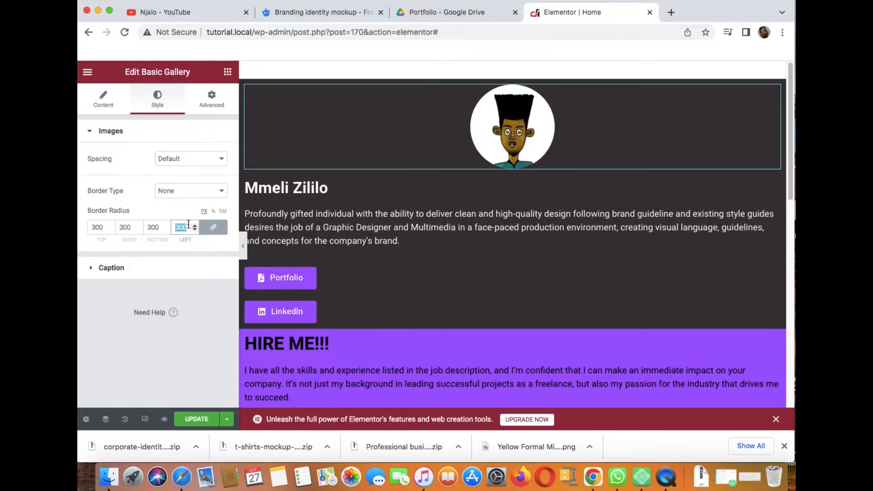
text(0)
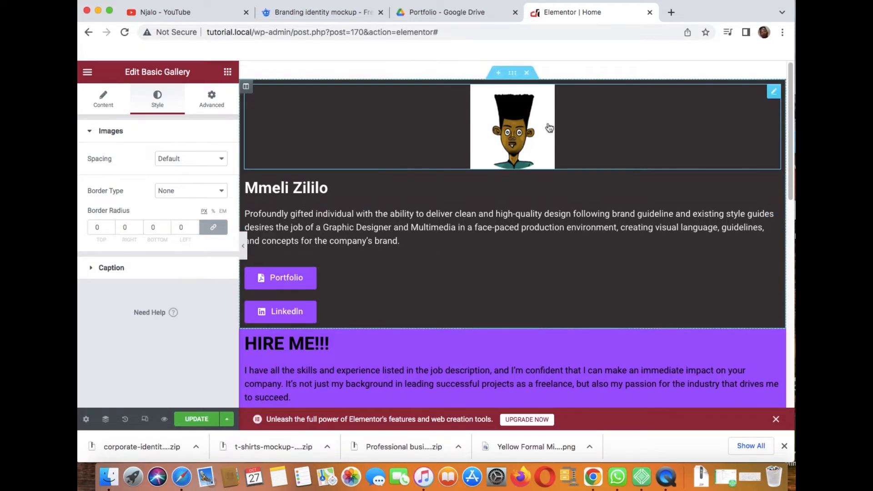
mouse_move(181, 170)
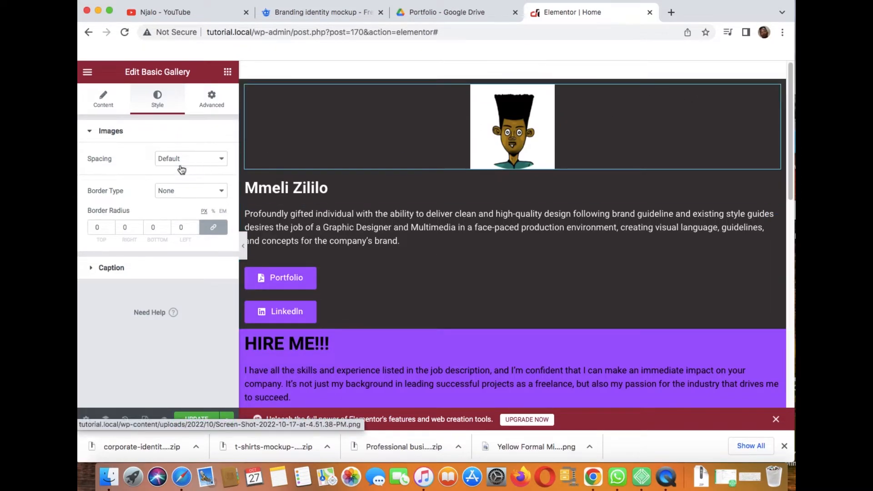
mouse_move(139, 210)
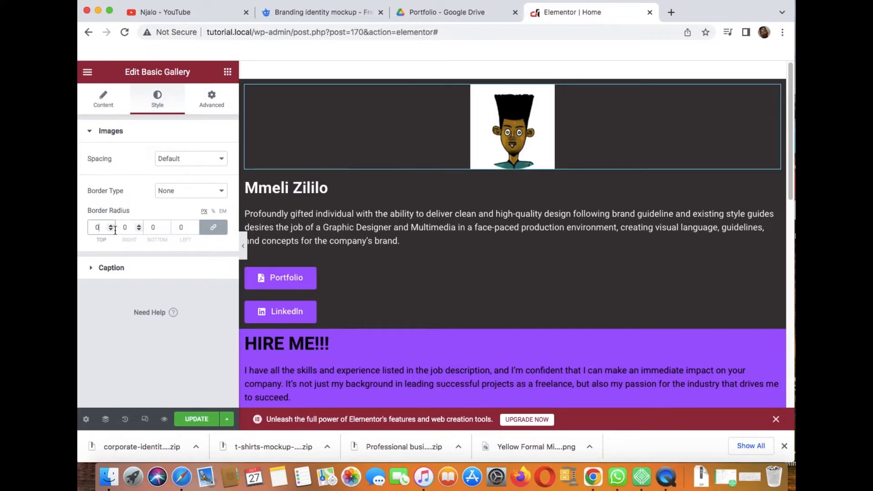
text(300)
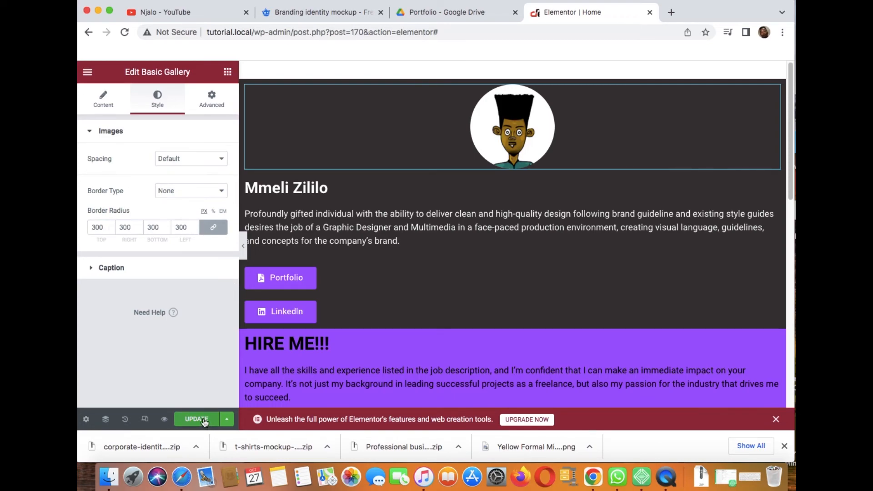
- Update the Home page and preview the circular avatar on the dark section live
click(196, 419)
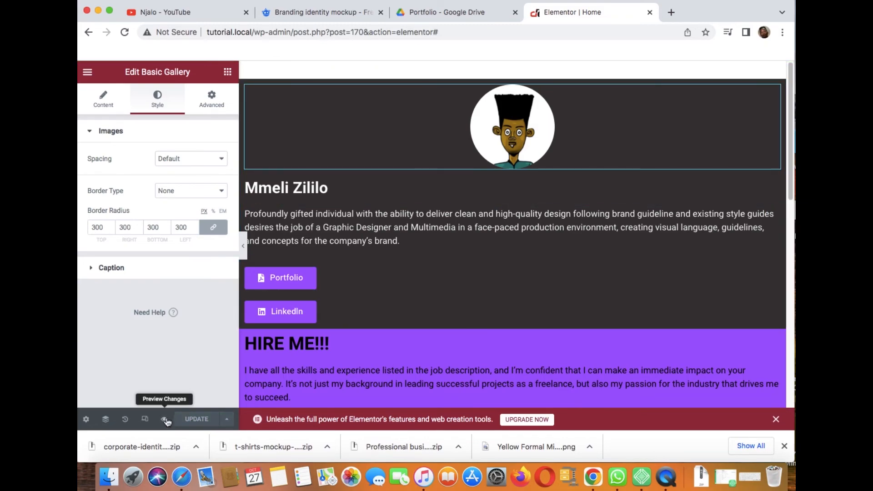
click(163, 419)
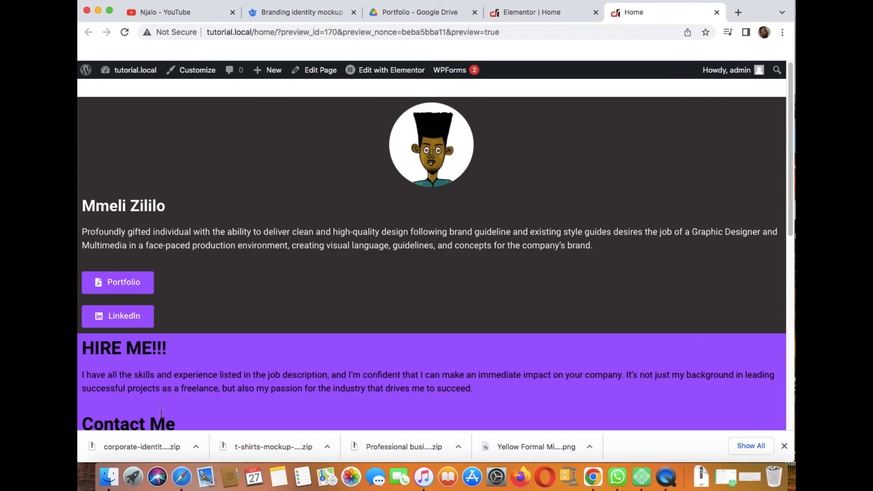